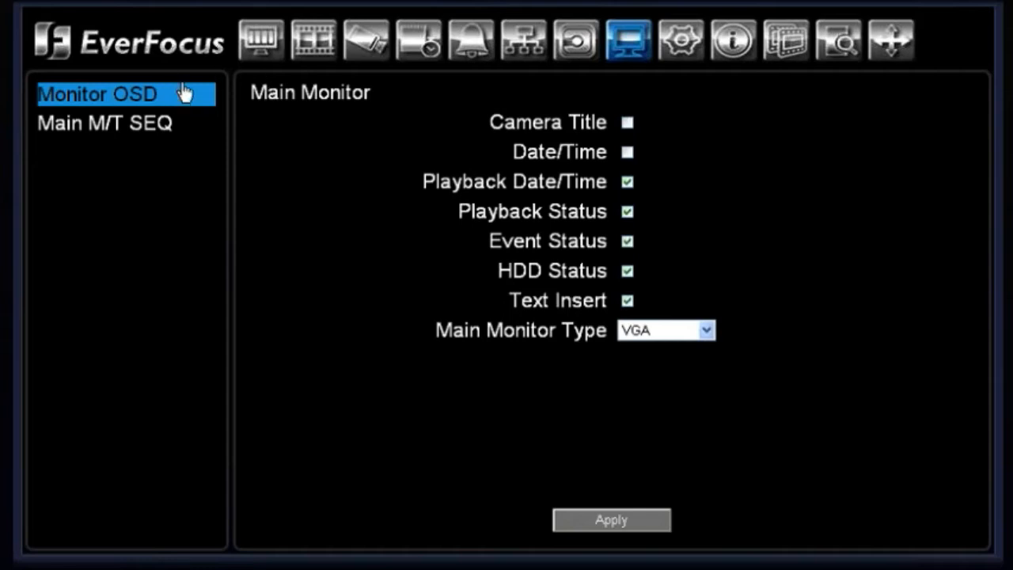
mouse_move(132, 57)
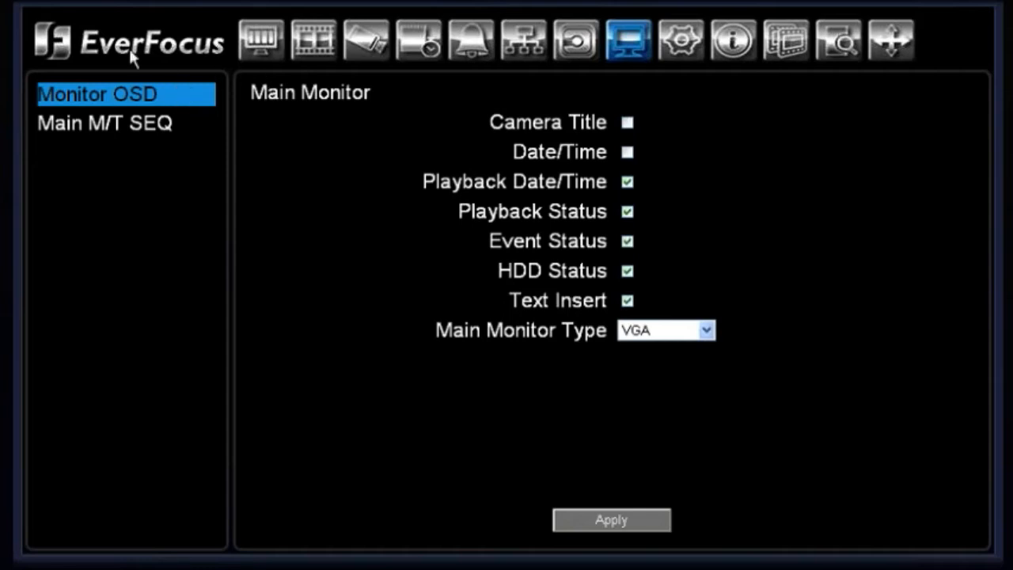
mouse_move(496, 113)
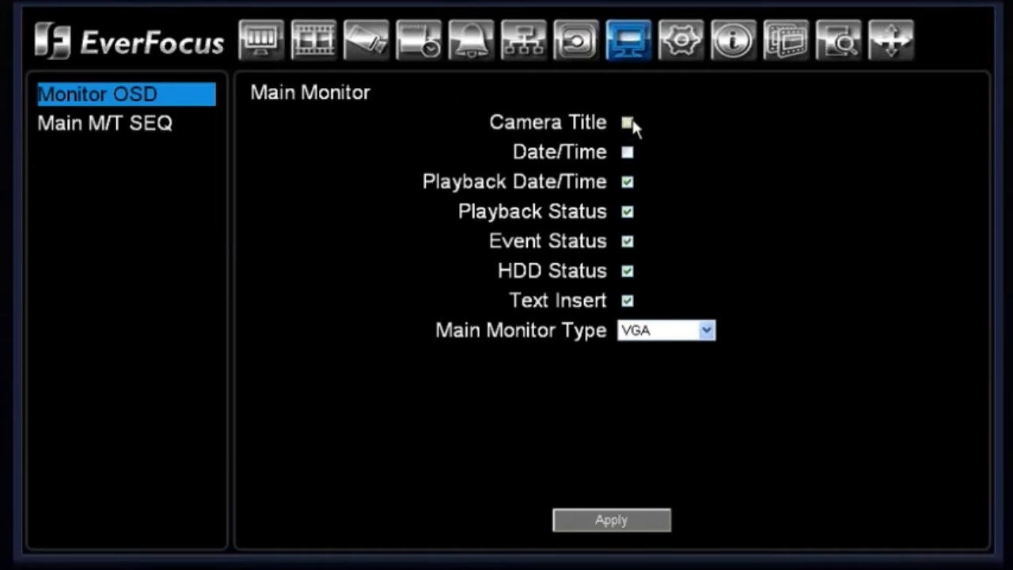
- Enable Camera Title and Date/Time on the Main Monitor OSD
left_click(628, 122)
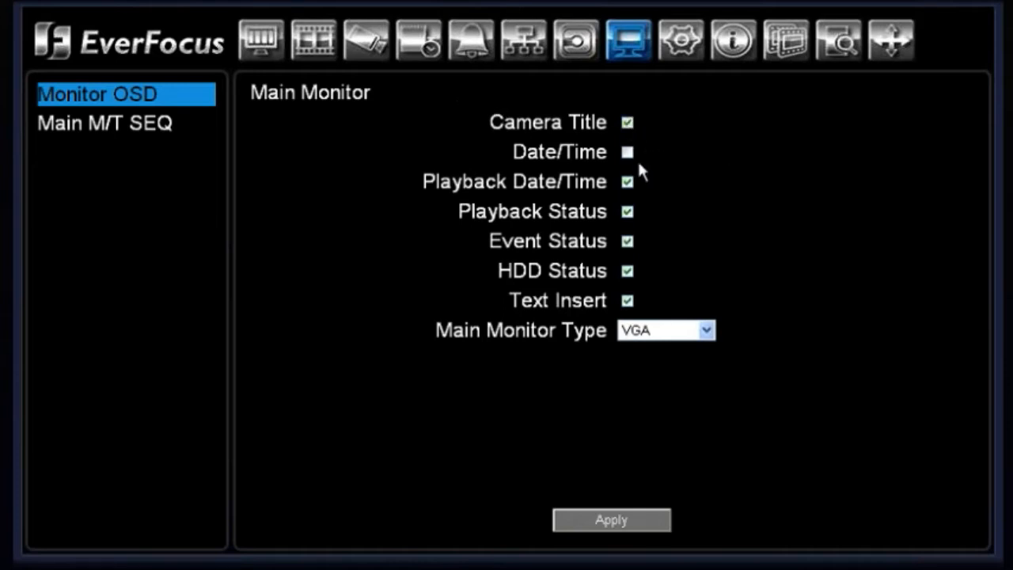
left_click(627, 152)
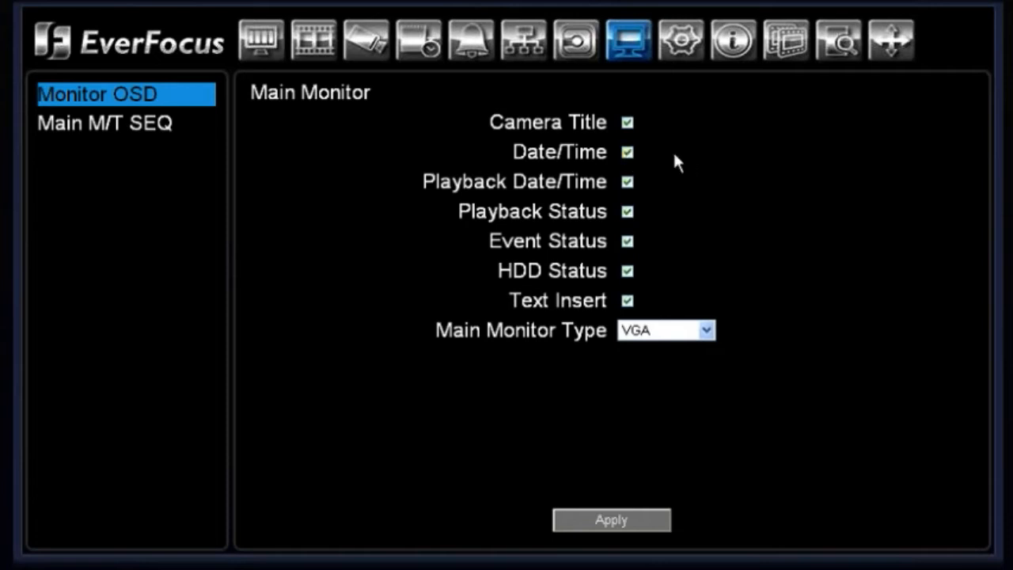
mouse_move(627, 204)
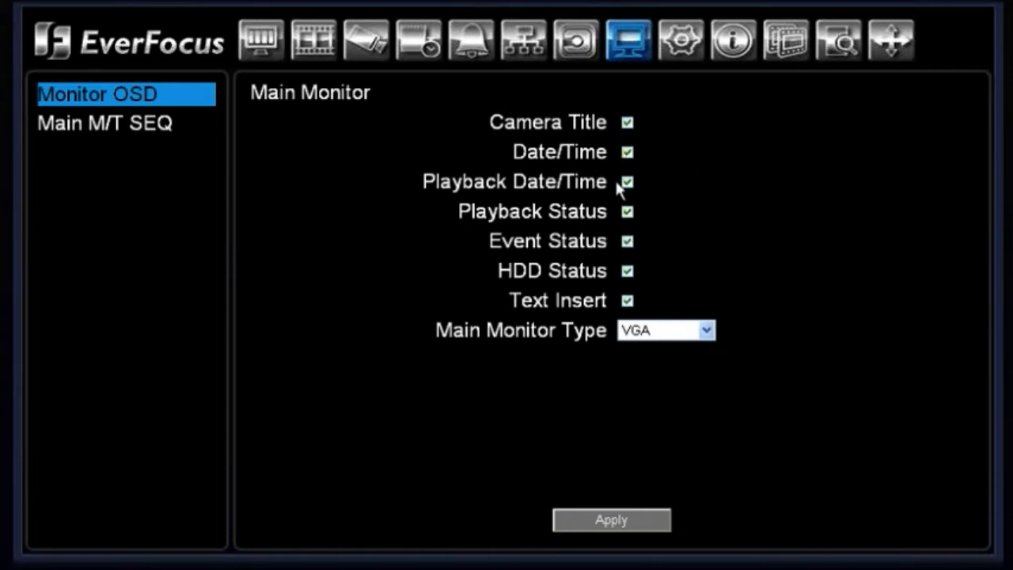
mouse_move(518, 202)
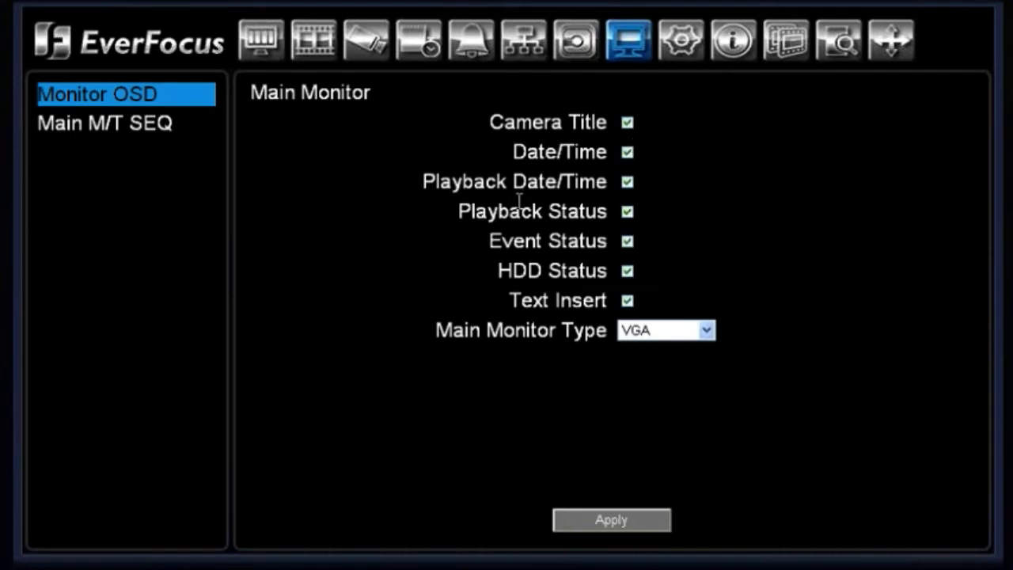
mouse_move(544, 362)
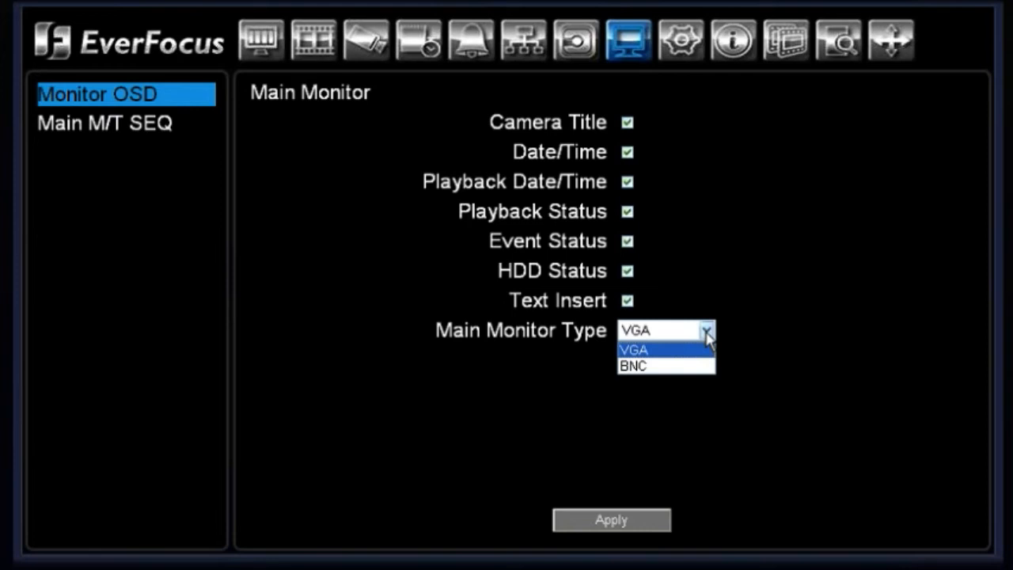
mouse_move(711, 338)
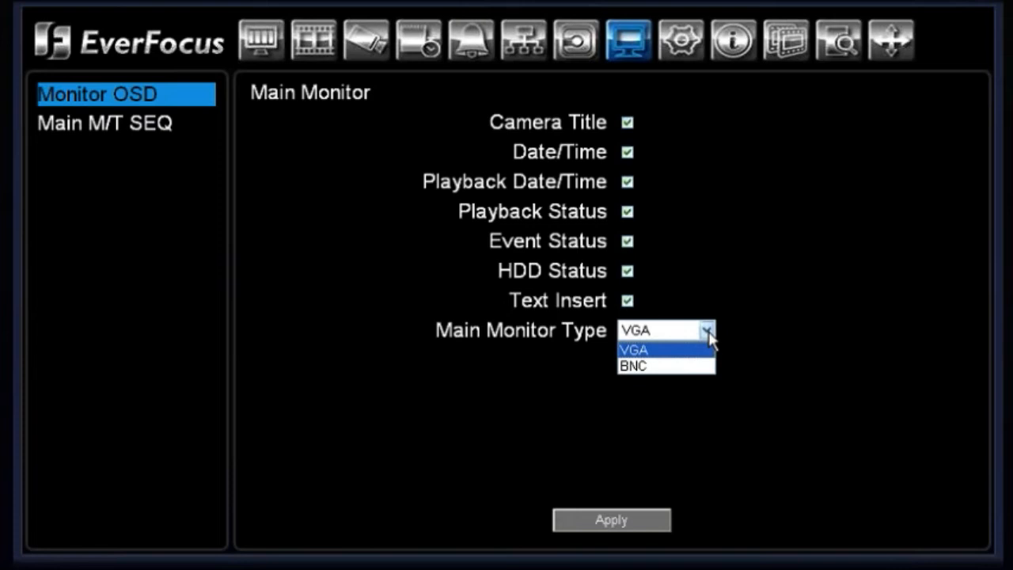
mouse_move(684, 356)
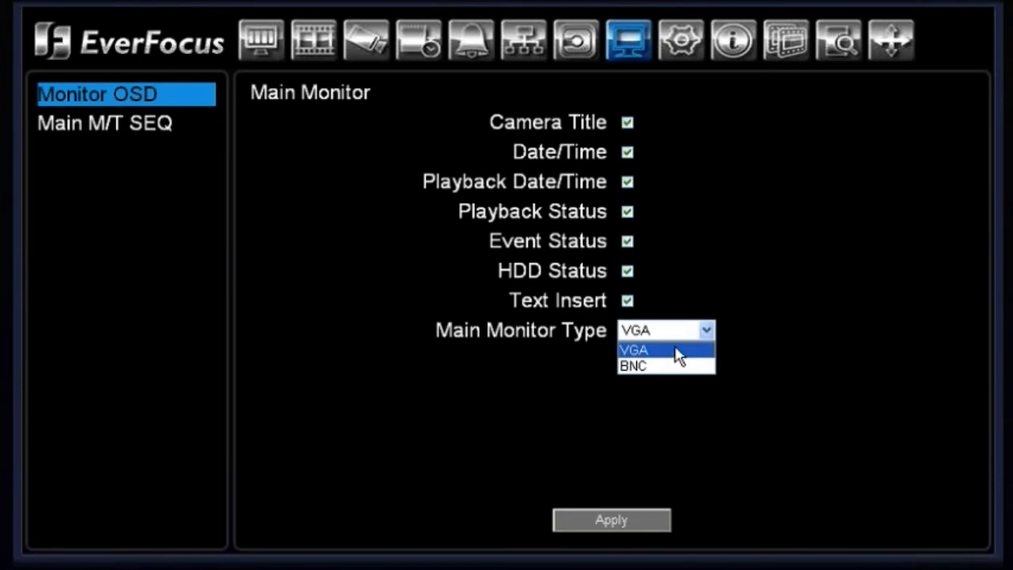
- Set Main Monitor Type to VGA, then go to the Main M/T SEQ section
left_click(634, 350)
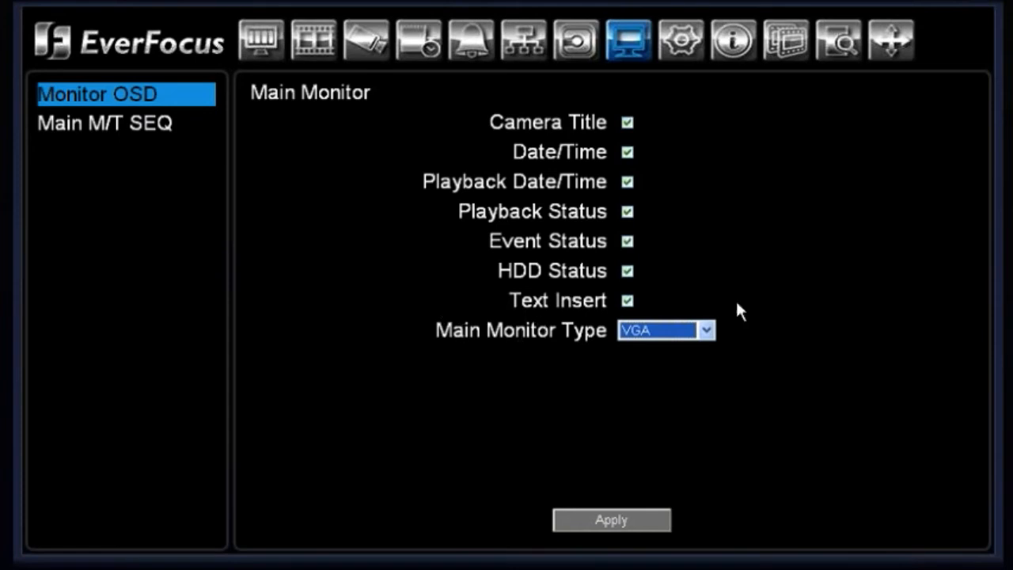
mouse_move(581, 297)
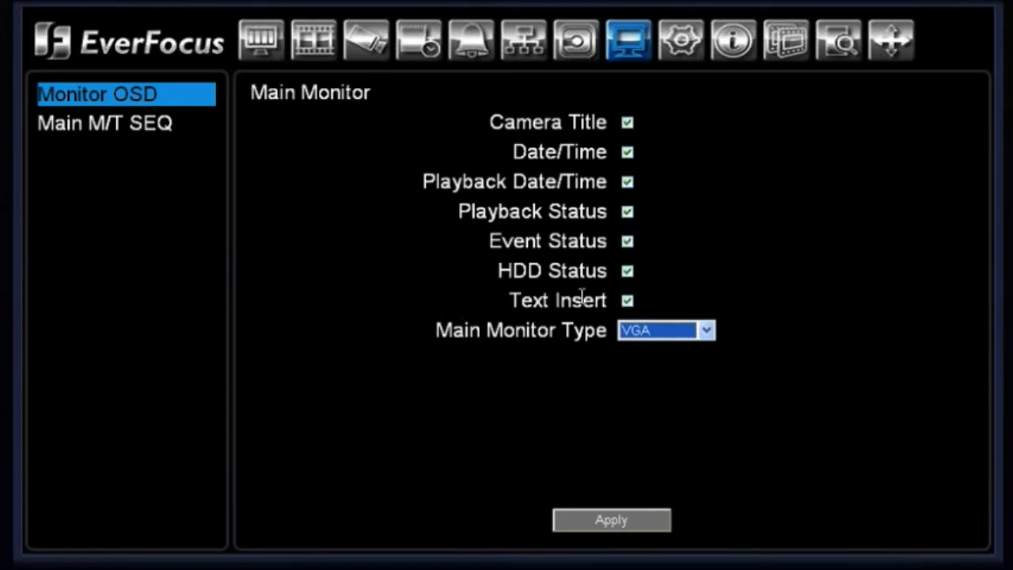
mouse_move(500, 301)
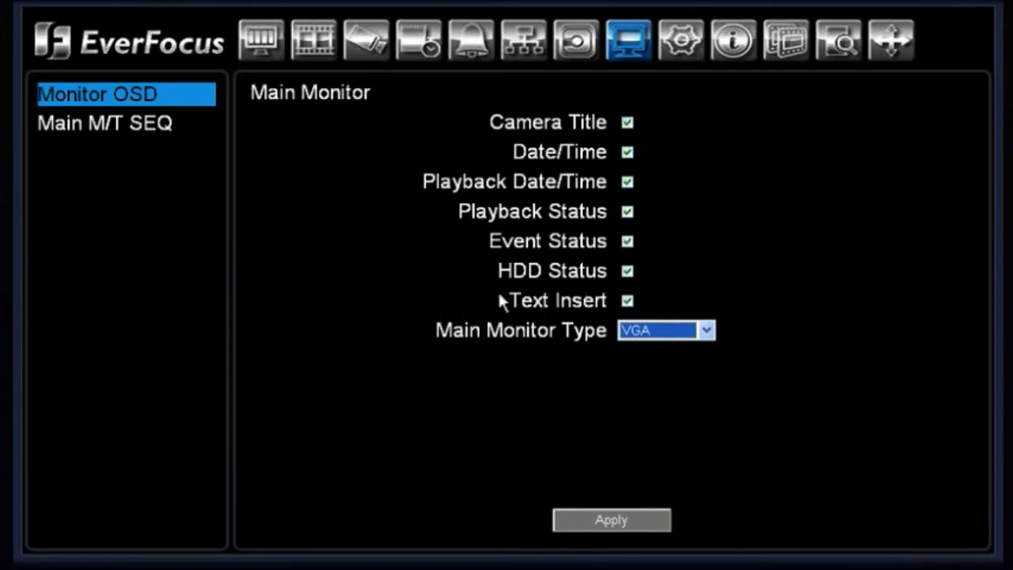
mouse_move(489, 336)
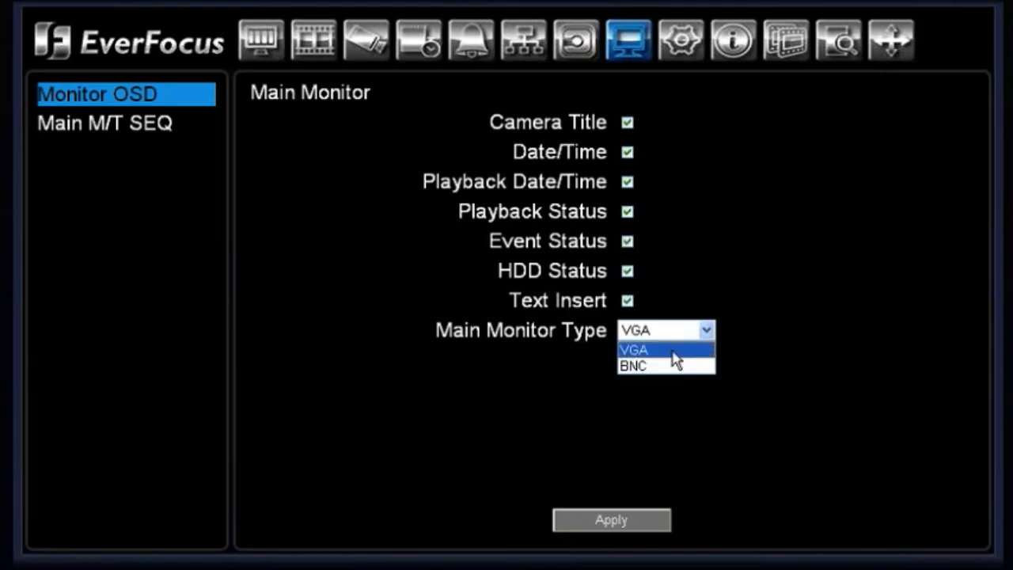
left_click(635, 350)
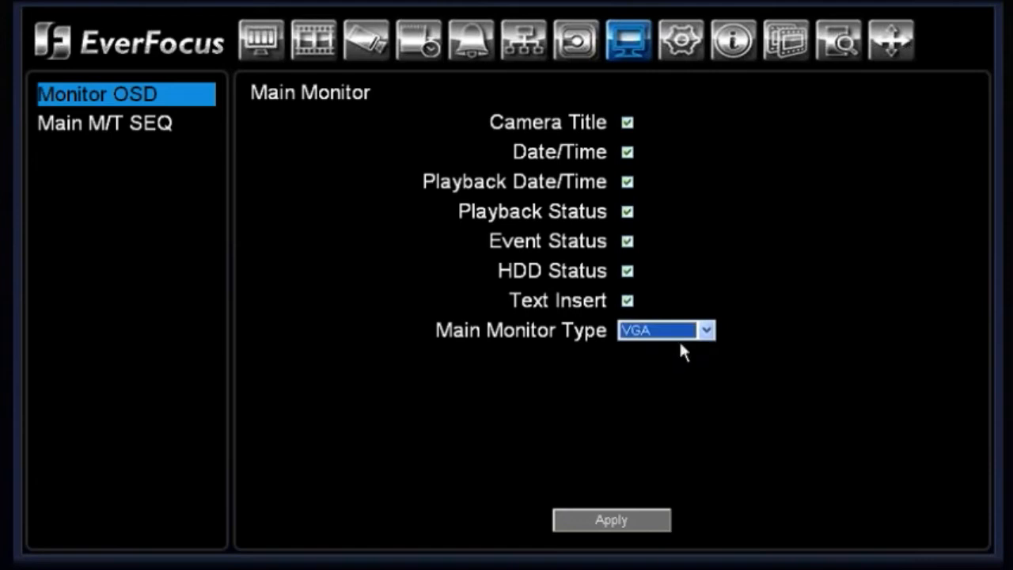
left_click(103, 123)
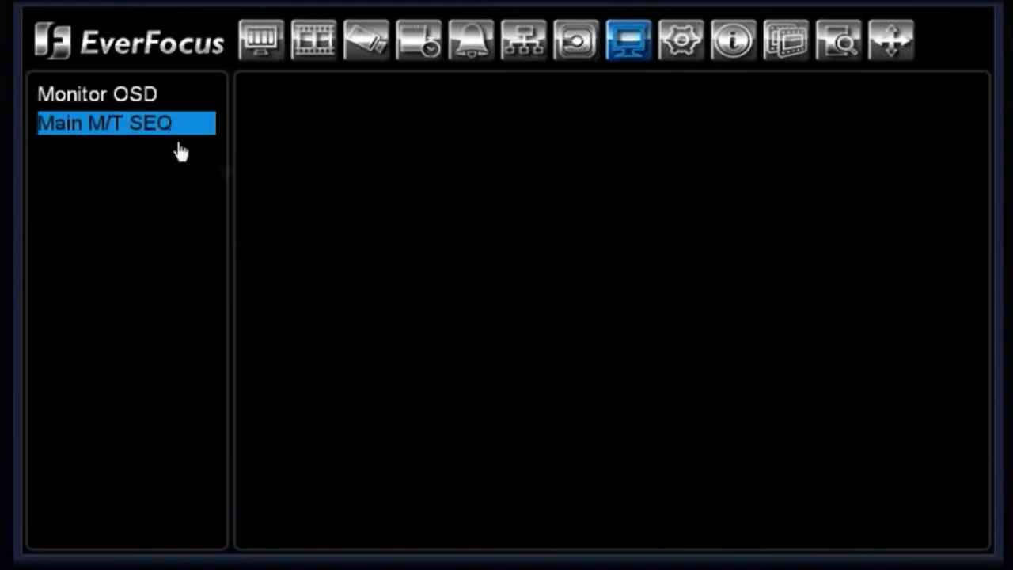
- Load the 20-step sequence table and assign camera 02 to step 1
left_click(103, 123)
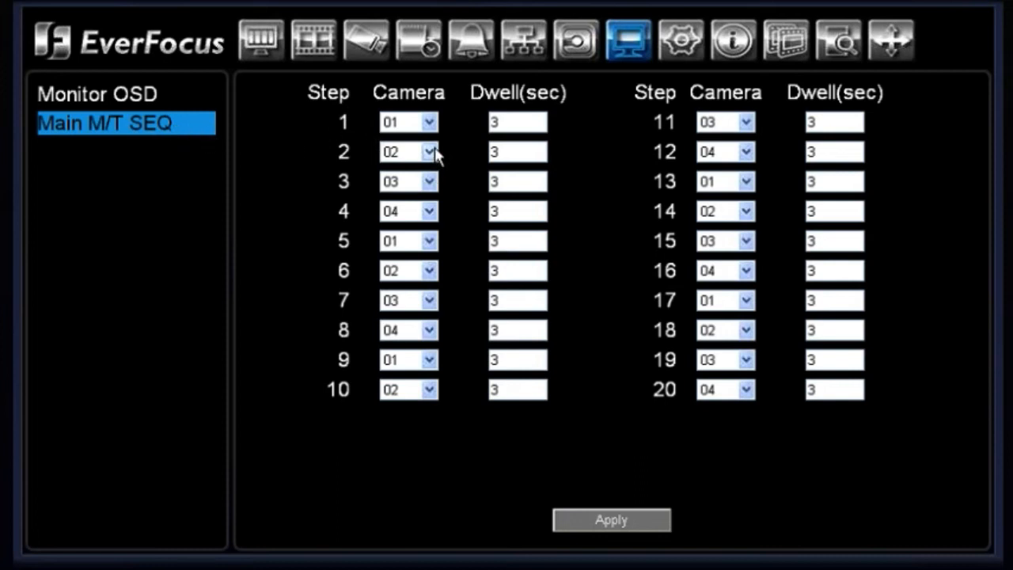
mouse_move(431, 138)
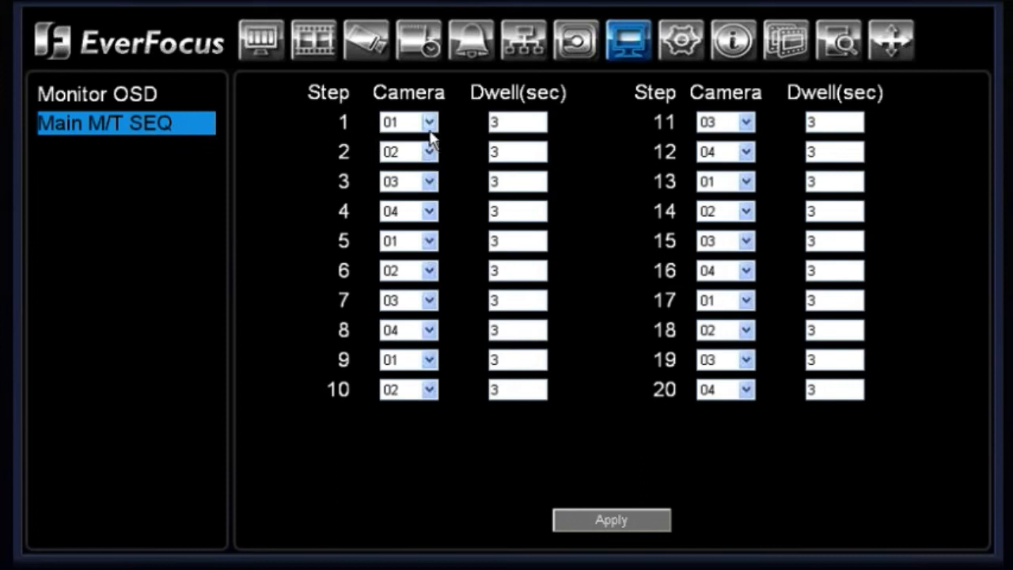
mouse_move(348, 146)
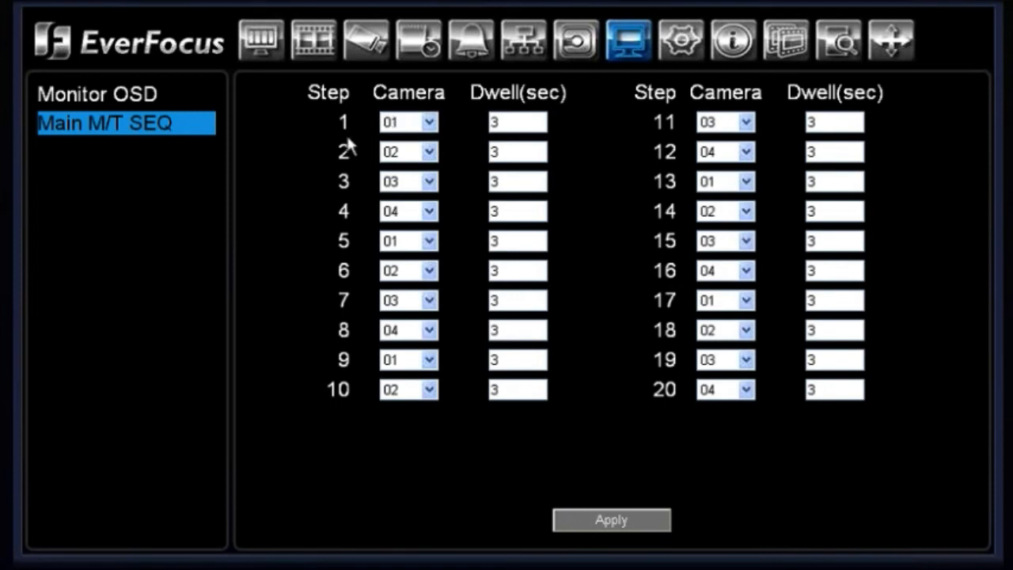
mouse_move(317, 91)
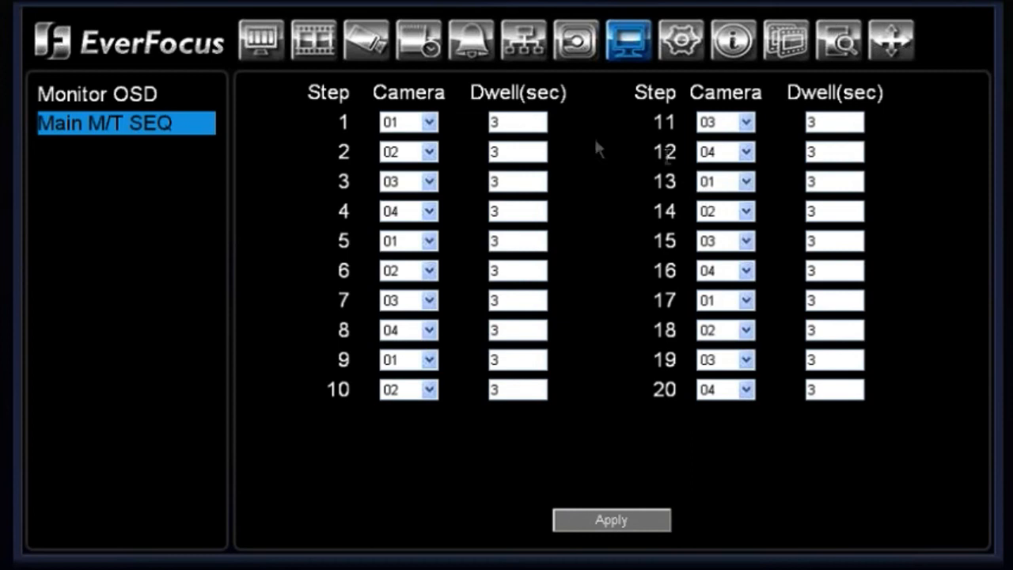
mouse_move(447, 193)
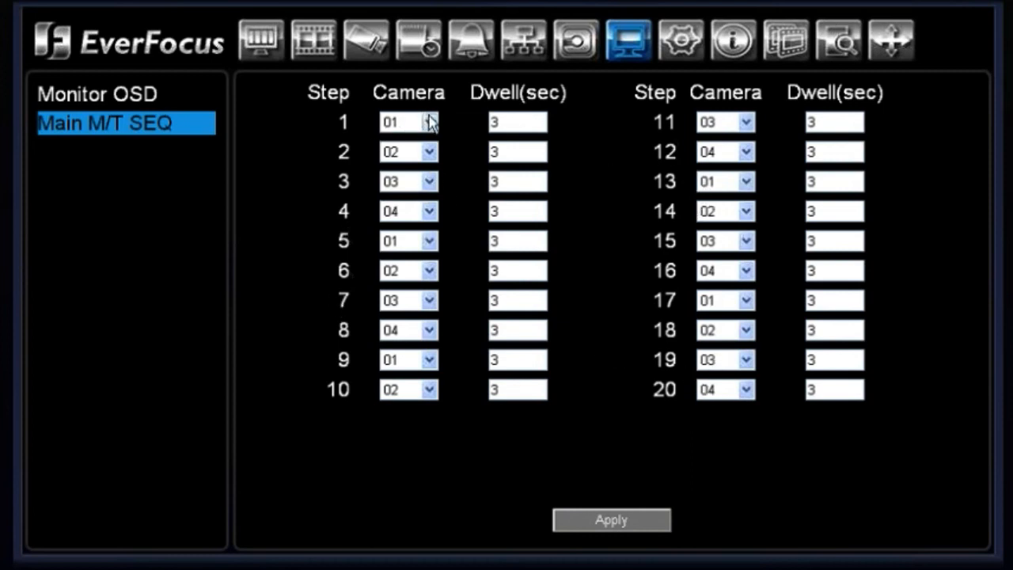
left_click(430, 122)
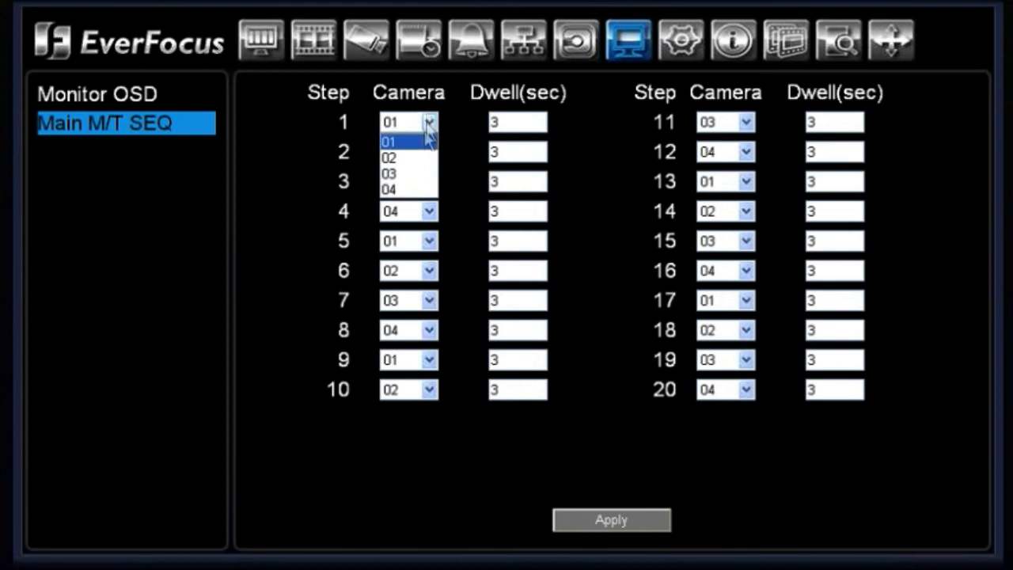
left_click(388, 152)
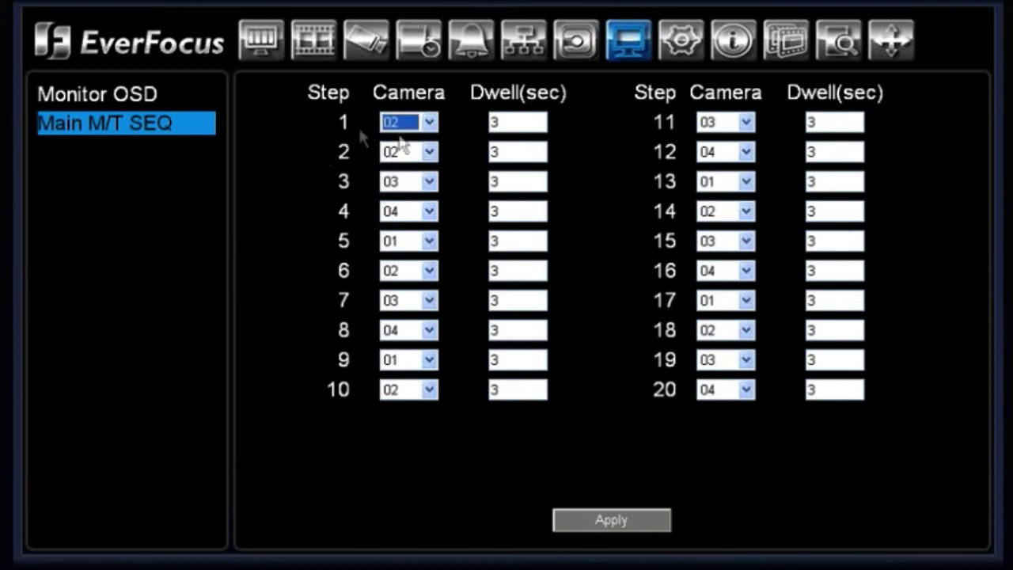